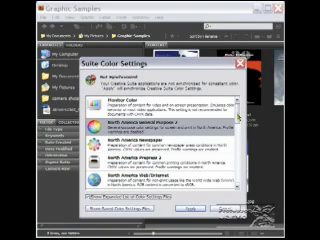
scroll("down", 3)
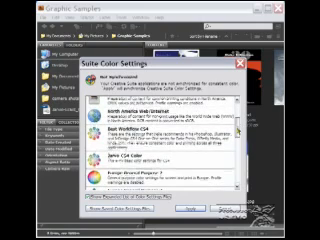